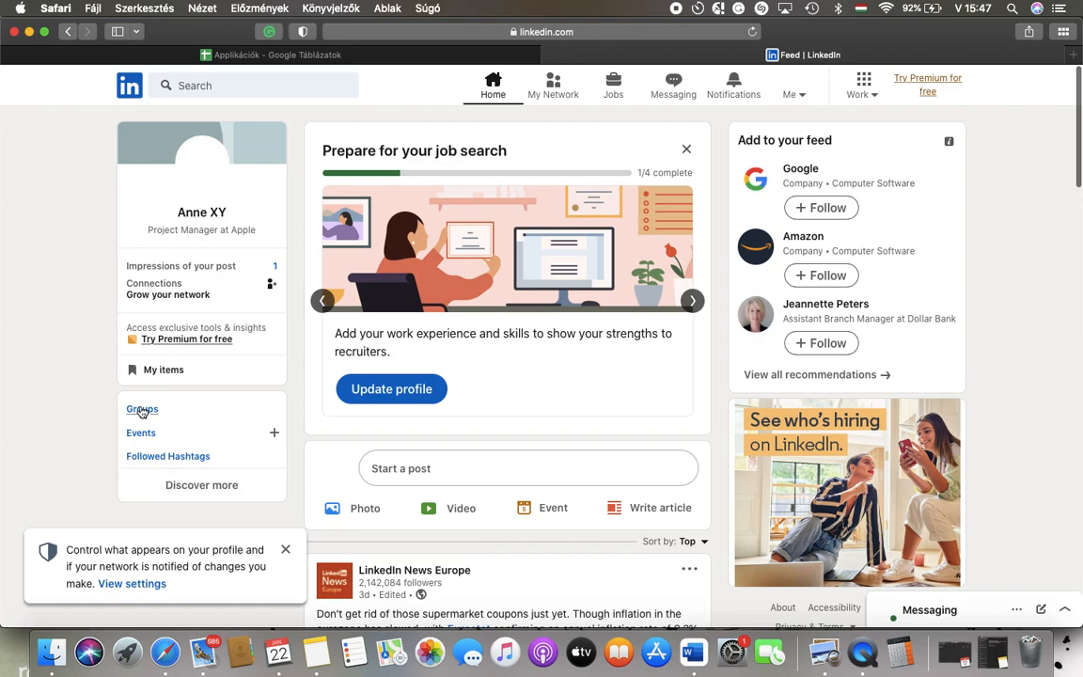
- Go to Groups and open 'group name123' from Your groups
{"action": "left_click", "coordinate": [142, 409]}
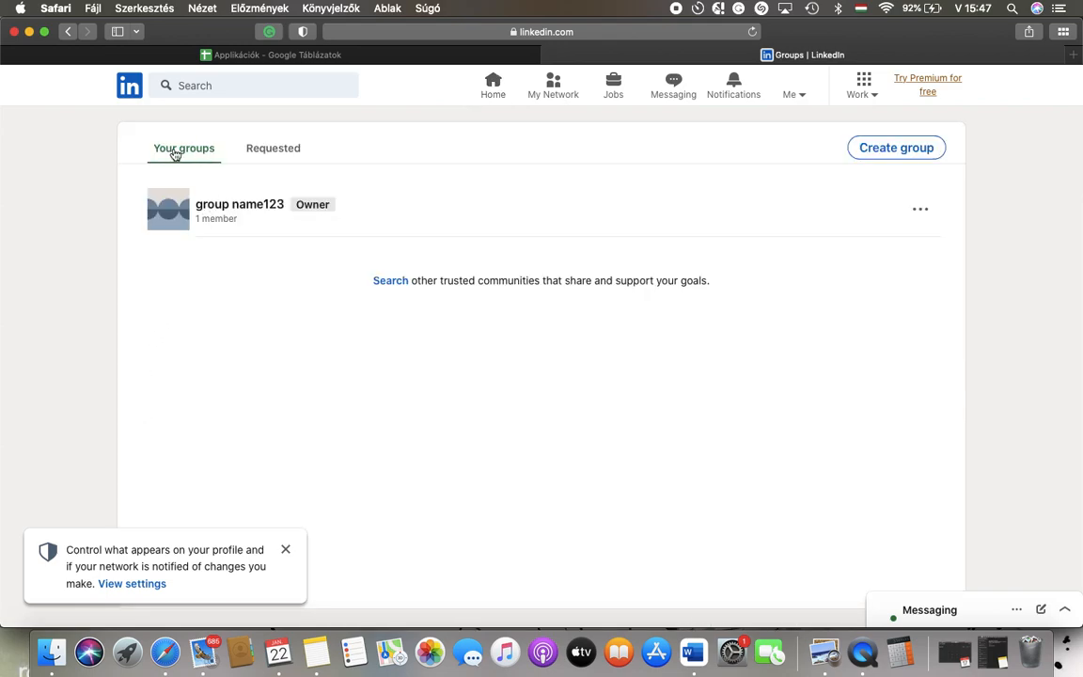
{"action": "mouse_move", "coordinate": [240, 204]}
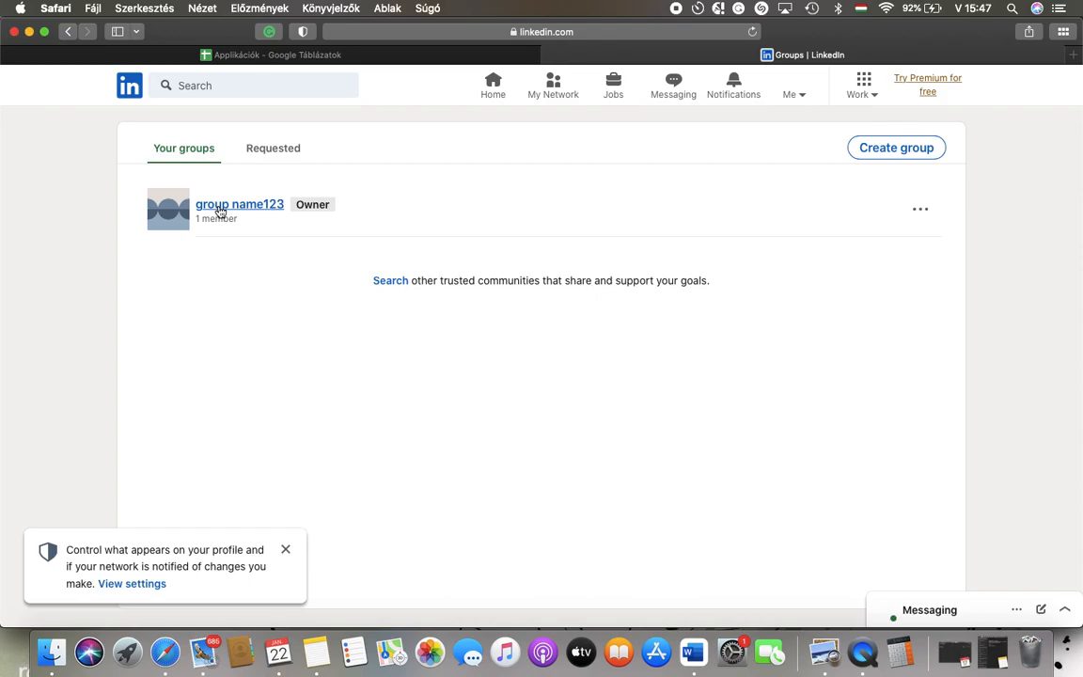
{"action": "left_click", "coordinate": [239, 204]}
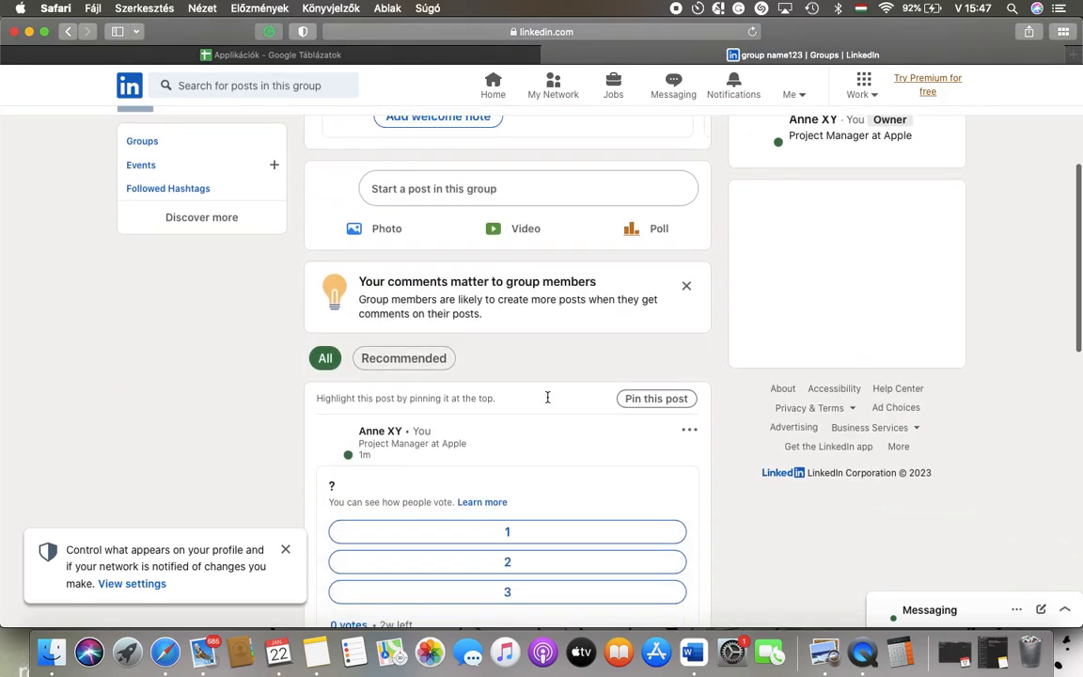
- Pin the white circle image post to the top of the group feed and confirm
{"action": "scroll", "scroll_direction": "down", "scroll_amount": 3}
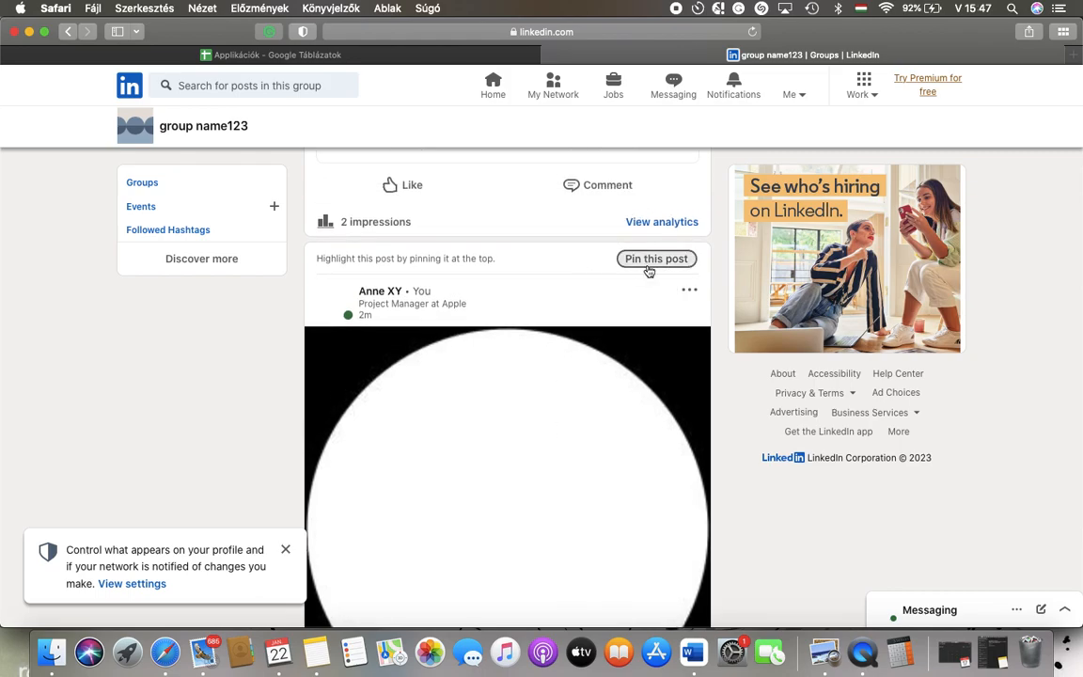
{"action": "left_click", "coordinate": [655, 259]}
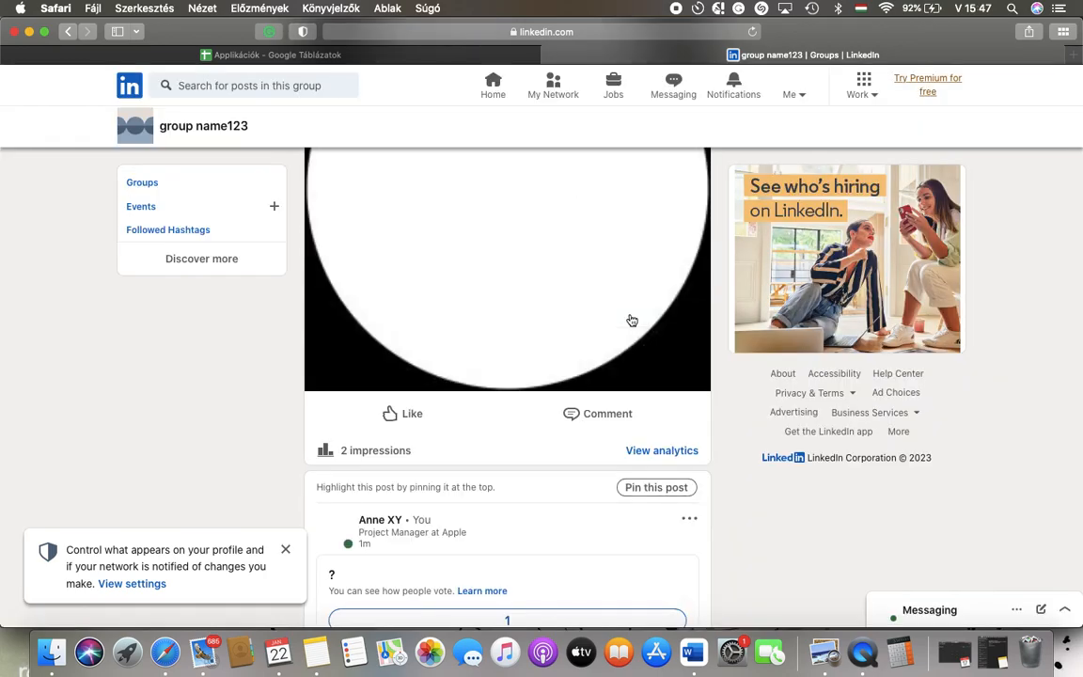
{"action": "left_click", "coordinate": [655, 487]}
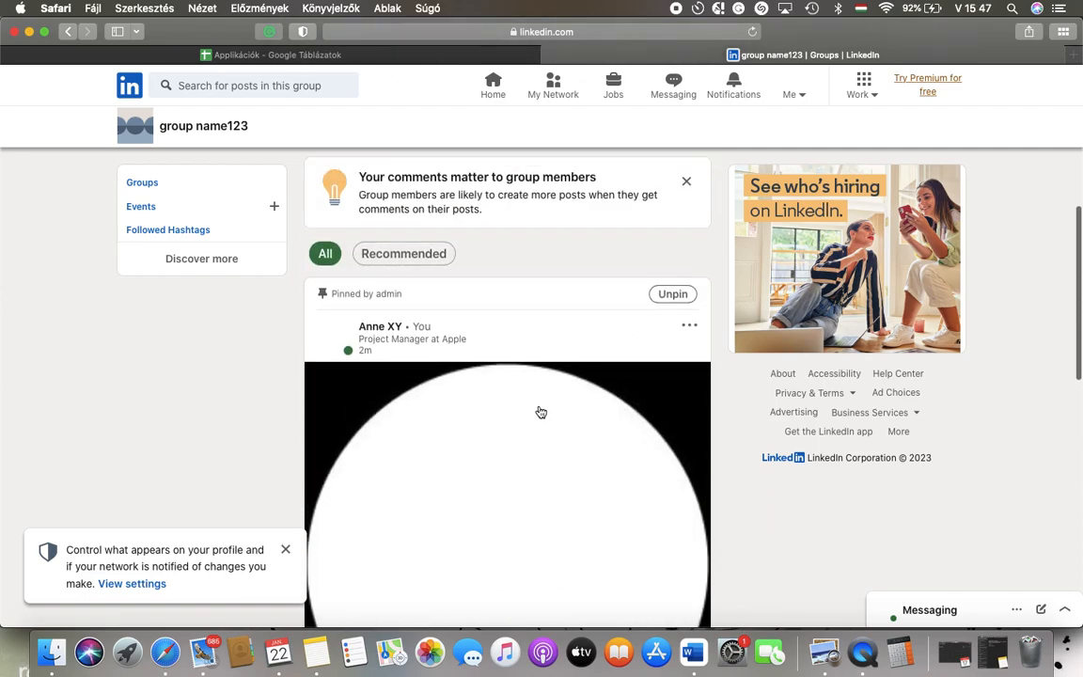
{"action": "mouse_move", "coordinate": [463, 314]}
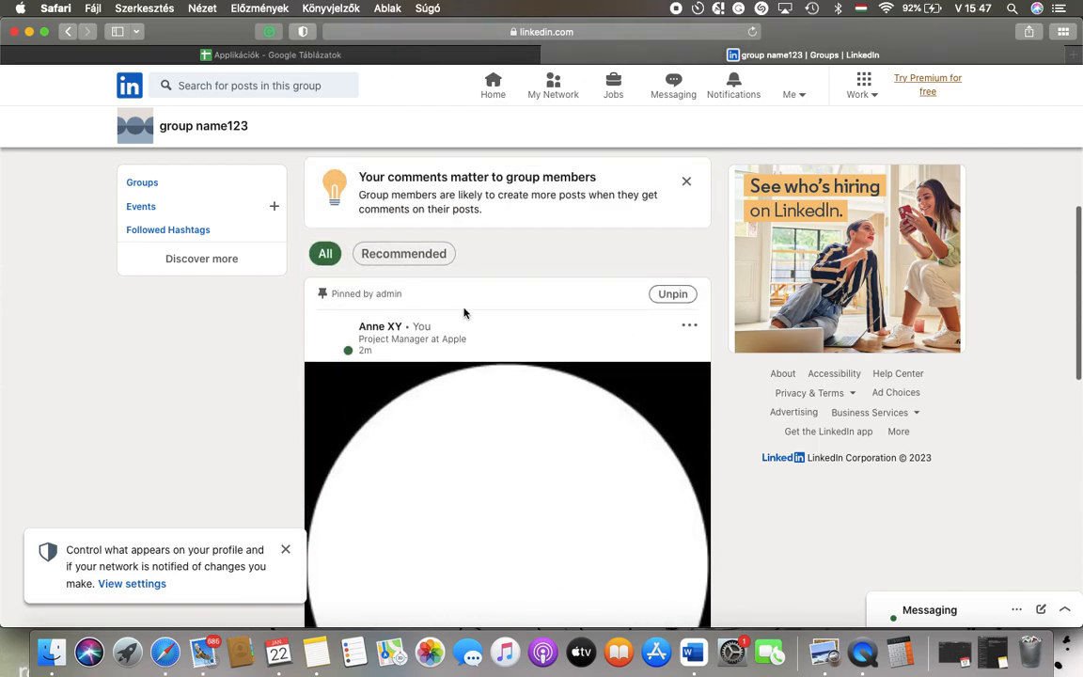
{"action": "scroll", "scroll_direction": "down", "scroll_amount": 3}
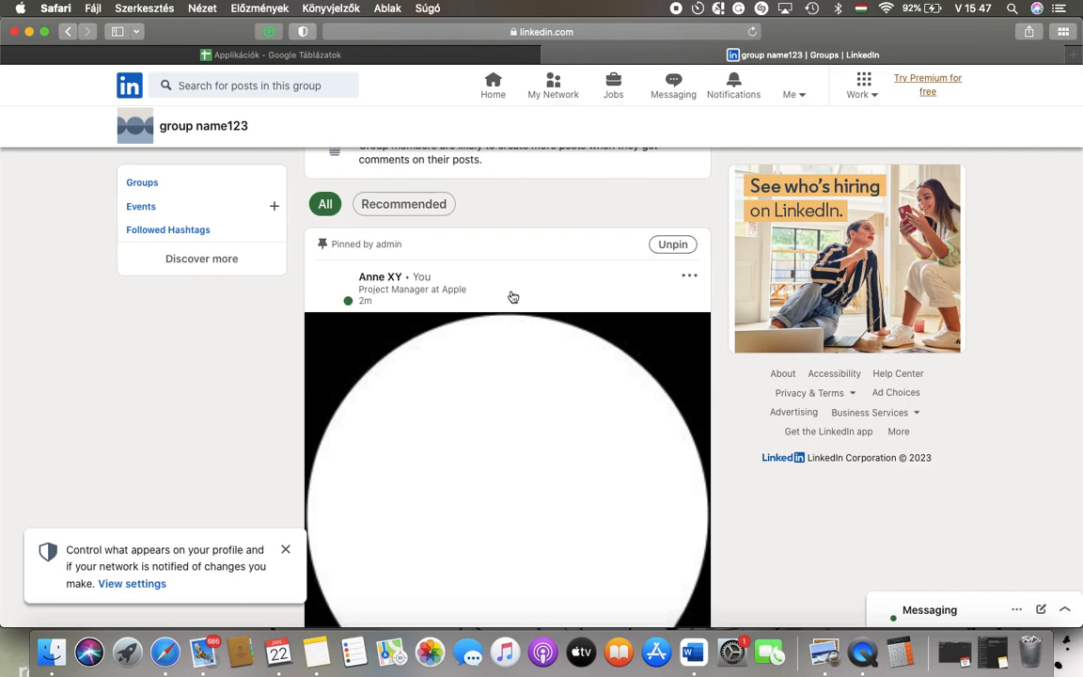
- Unpin the pinned white circle image post and confirm in the dialog
{"action": "left_click", "coordinate": [672, 245]}
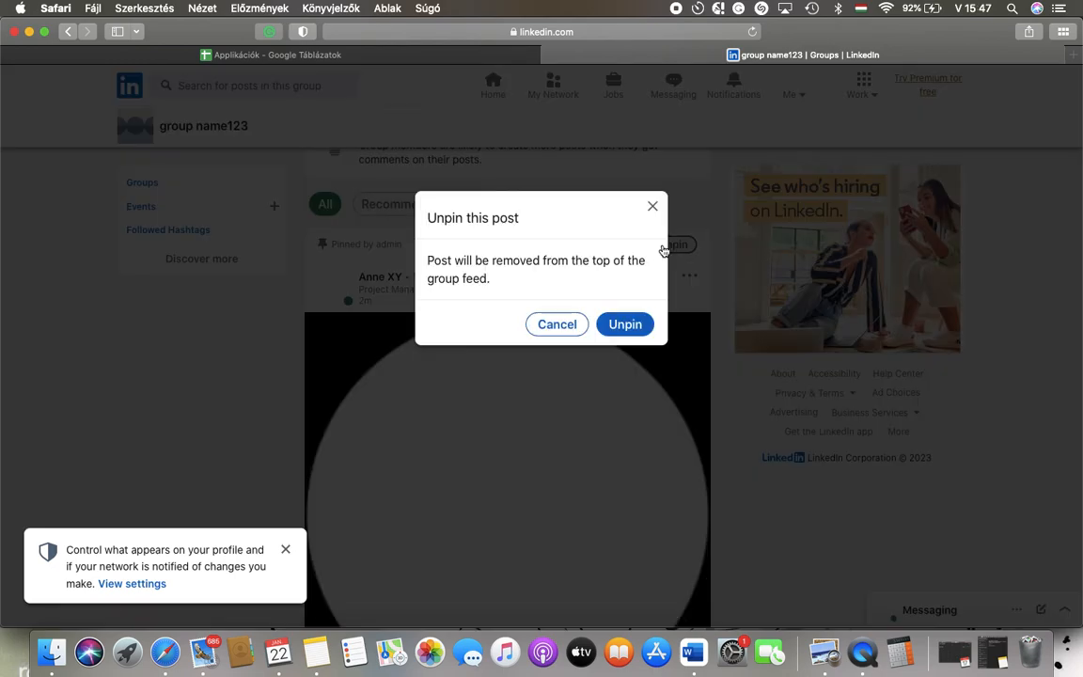
{"action": "left_click", "coordinate": [625, 324]}
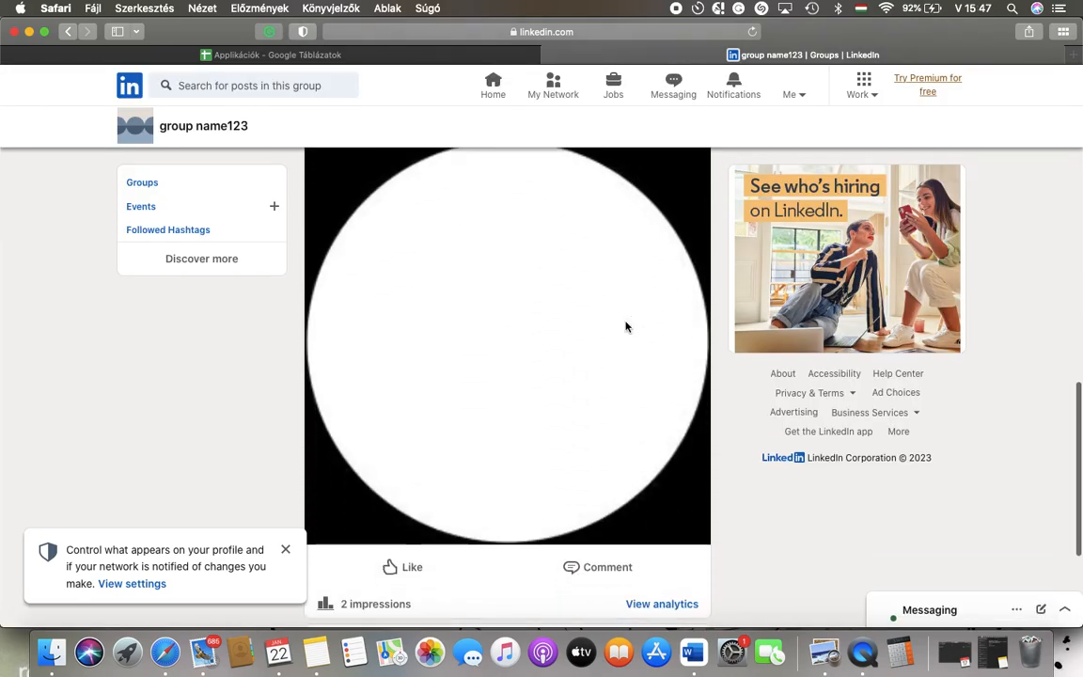
{"action": "scroll", "scroll_direction": "down", "scroll_amount": 3}
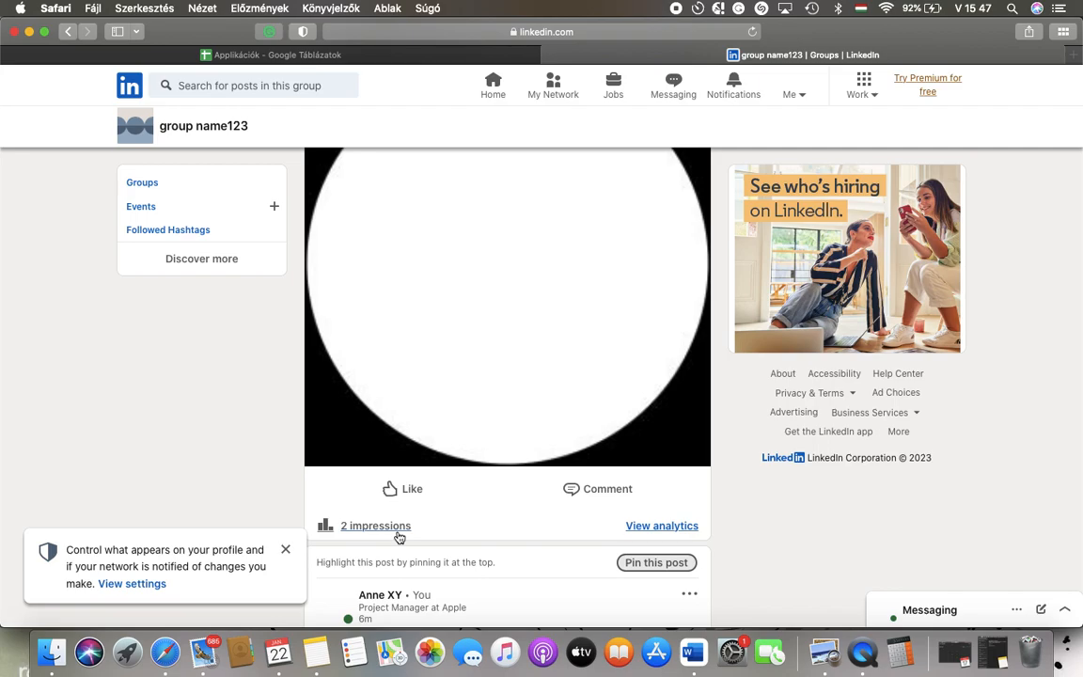